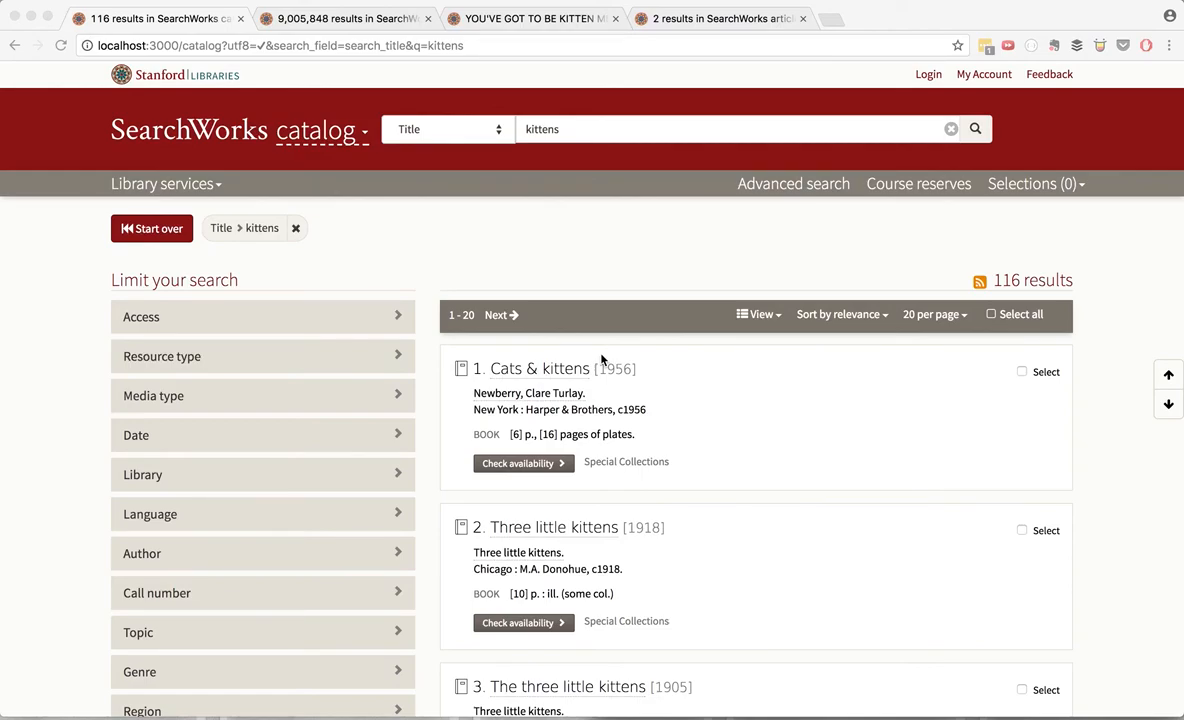
mouse_move(360, 185)
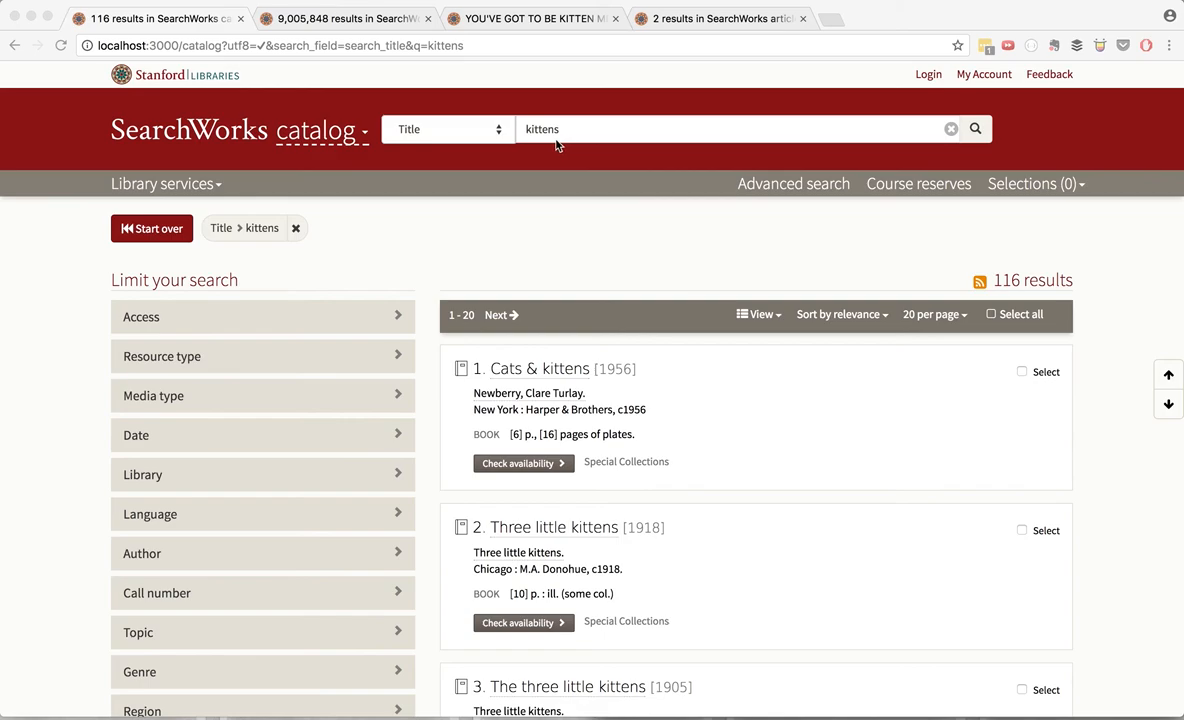
Switch the kittens search scope from catalog to articles, showing 564,794 article results.
click(320, 130)
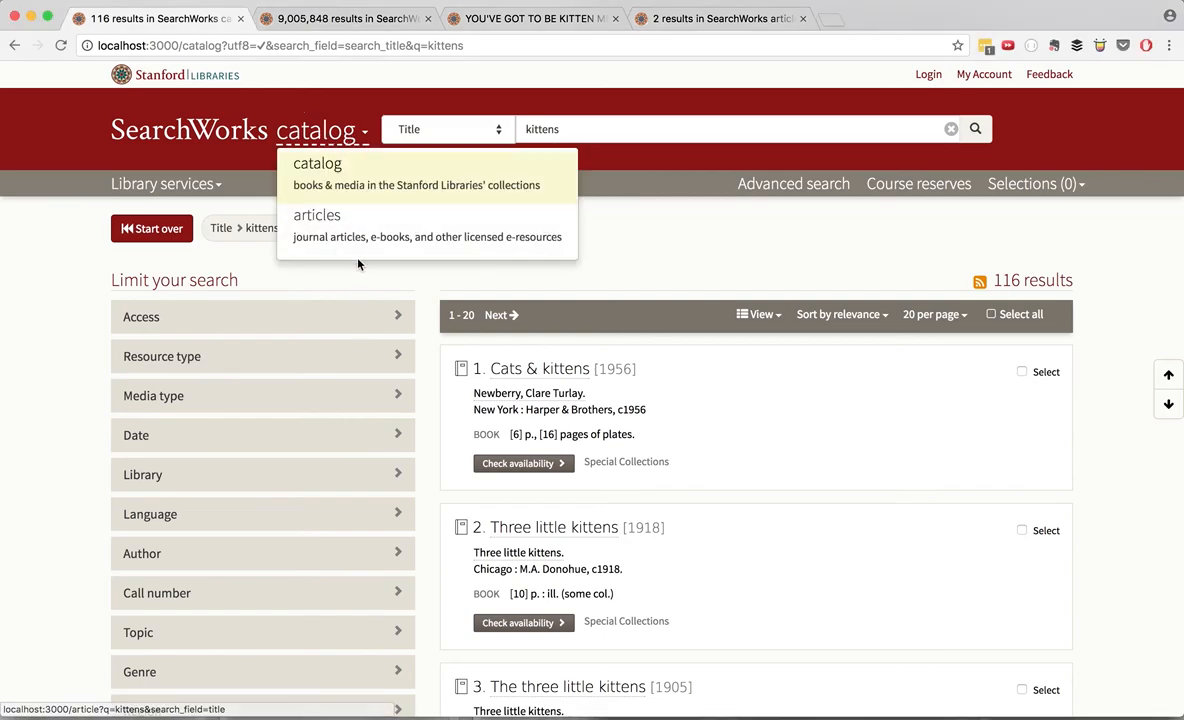
click(317, 215)
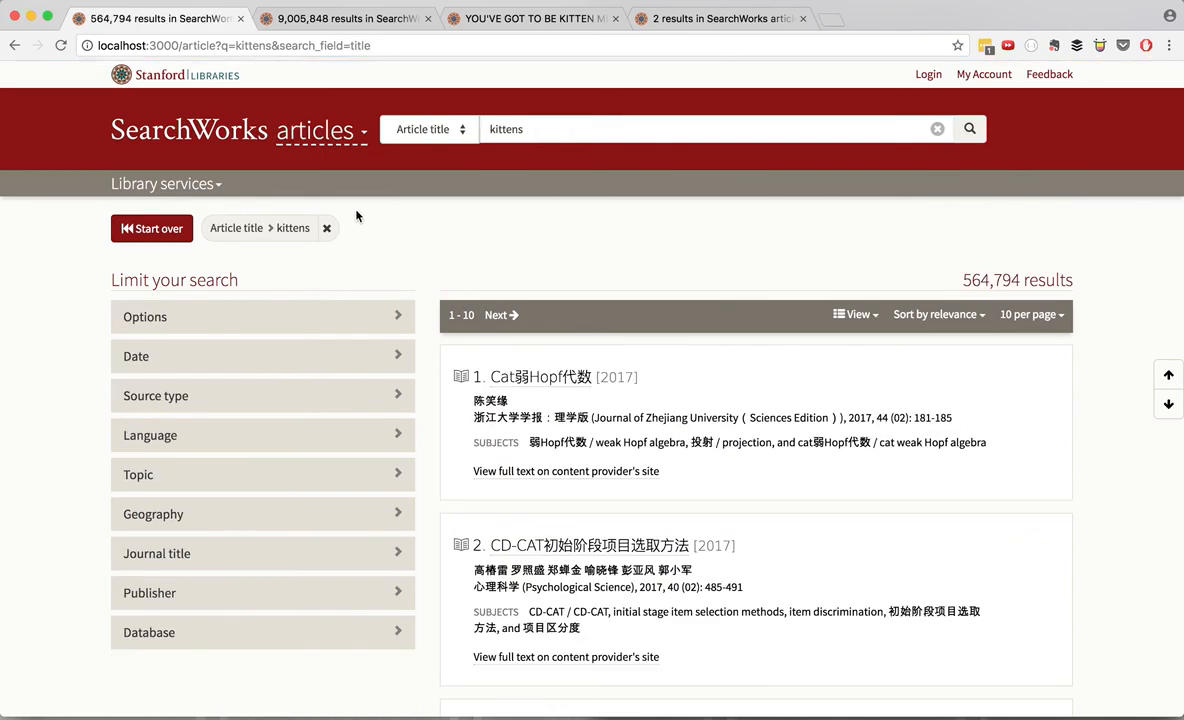
mouse_move(306, 60)
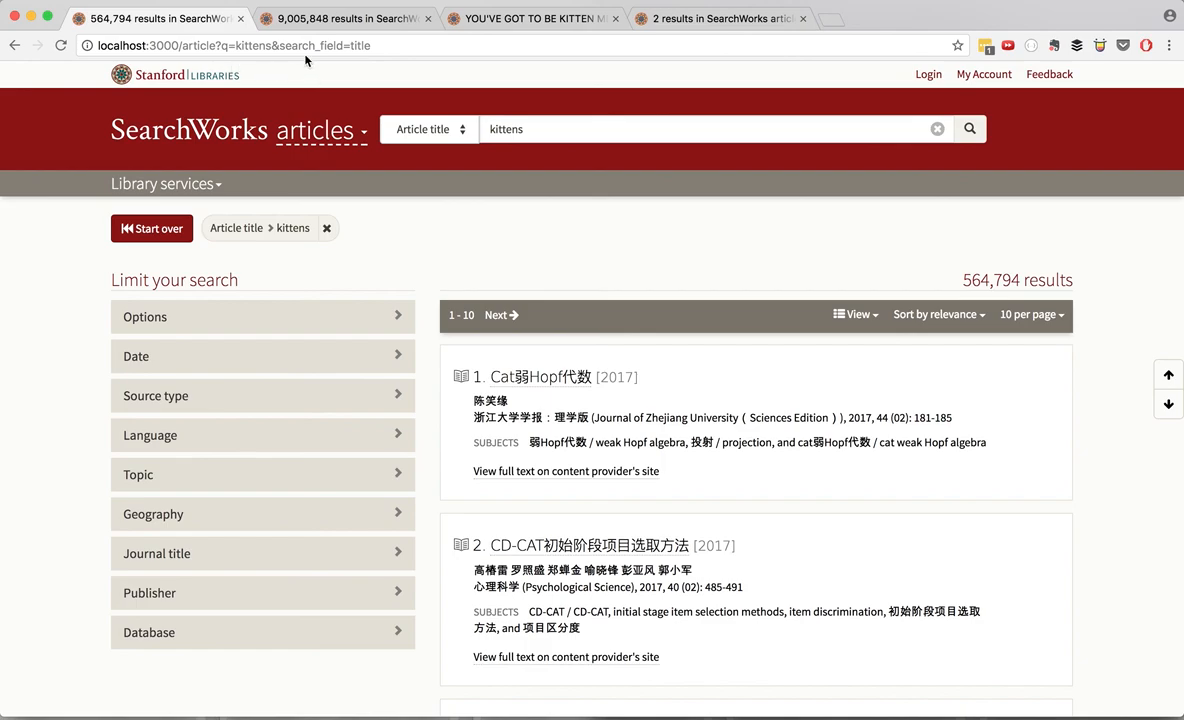
mouse_move(330, 65)
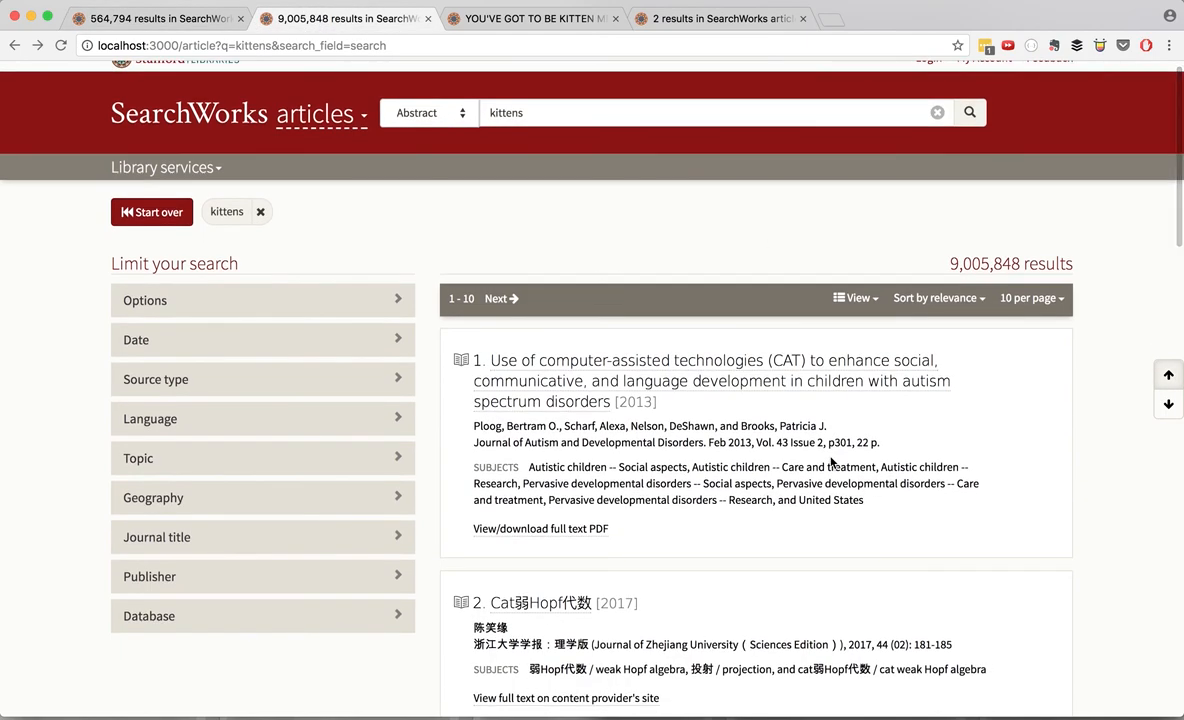
mouse_move(641, 563)
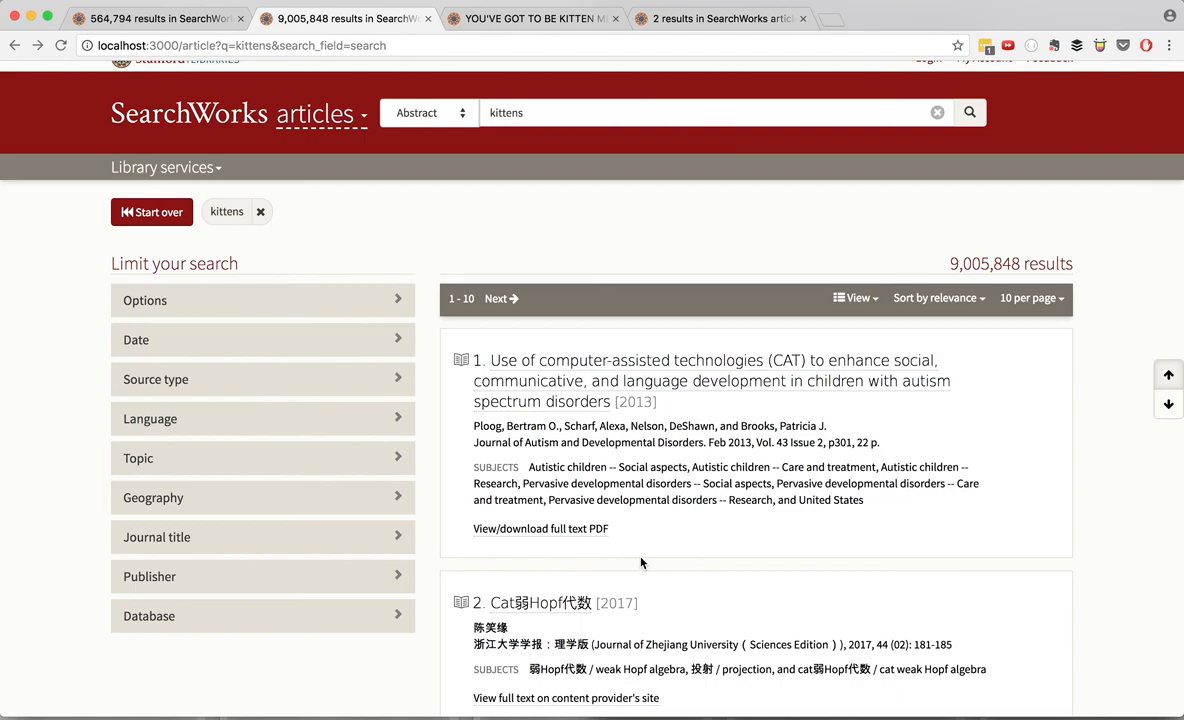
mouse_move(617, 548)
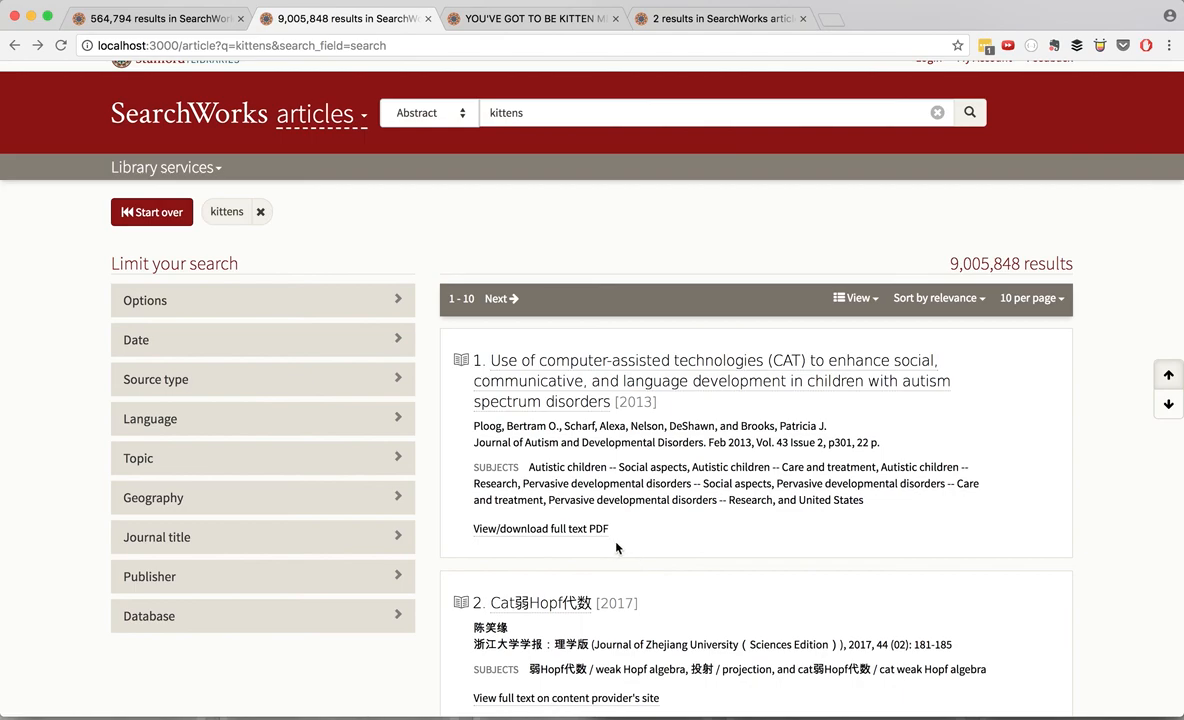
mouse_move(587, 545)
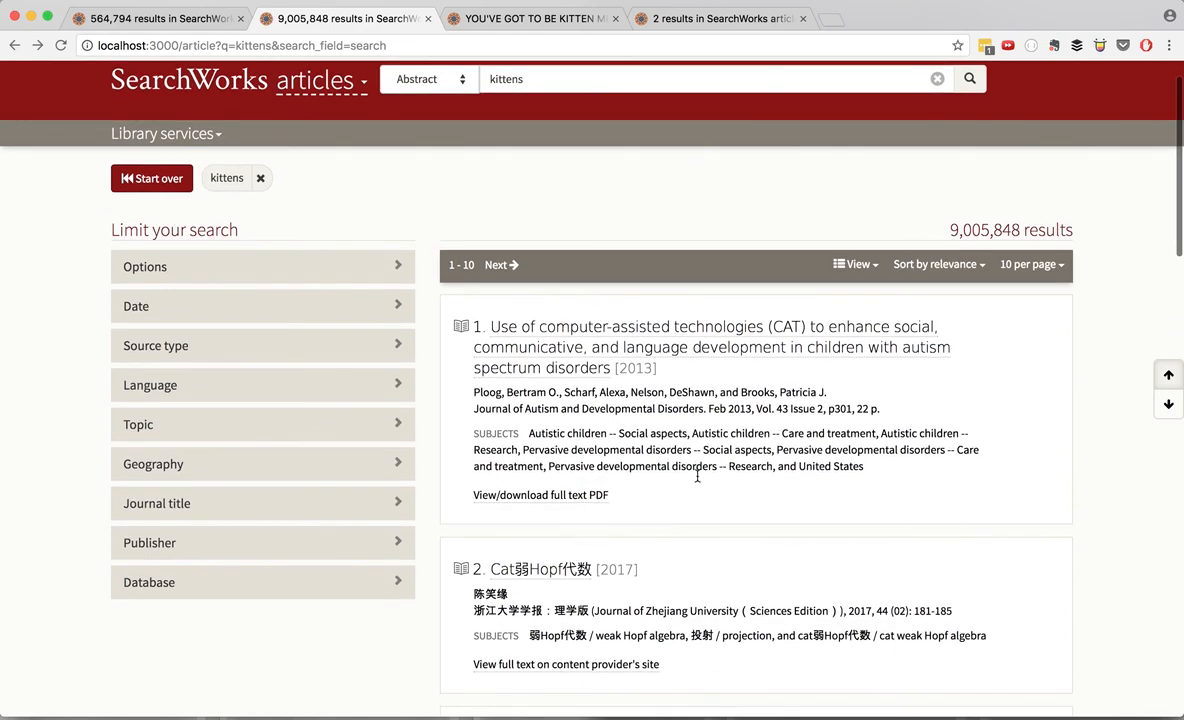
Scroll through the 9,005,848 kittens article results and move to the second page.
scroll(down, 3)
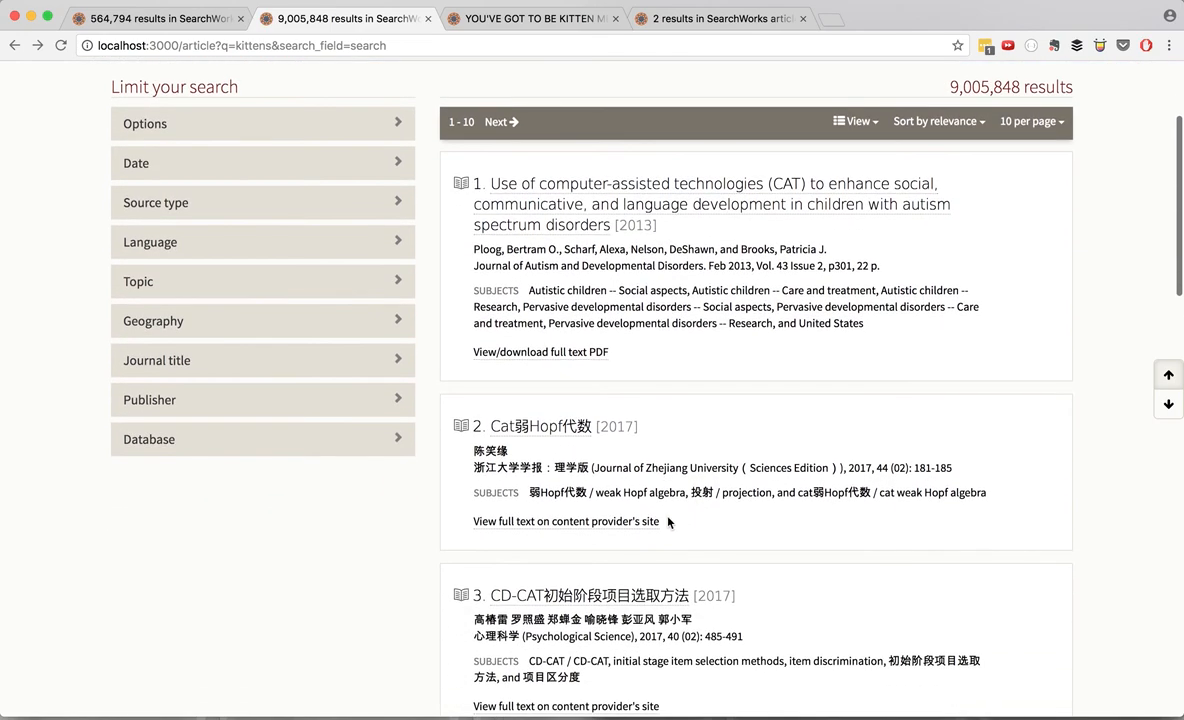
scroll(down, 3)
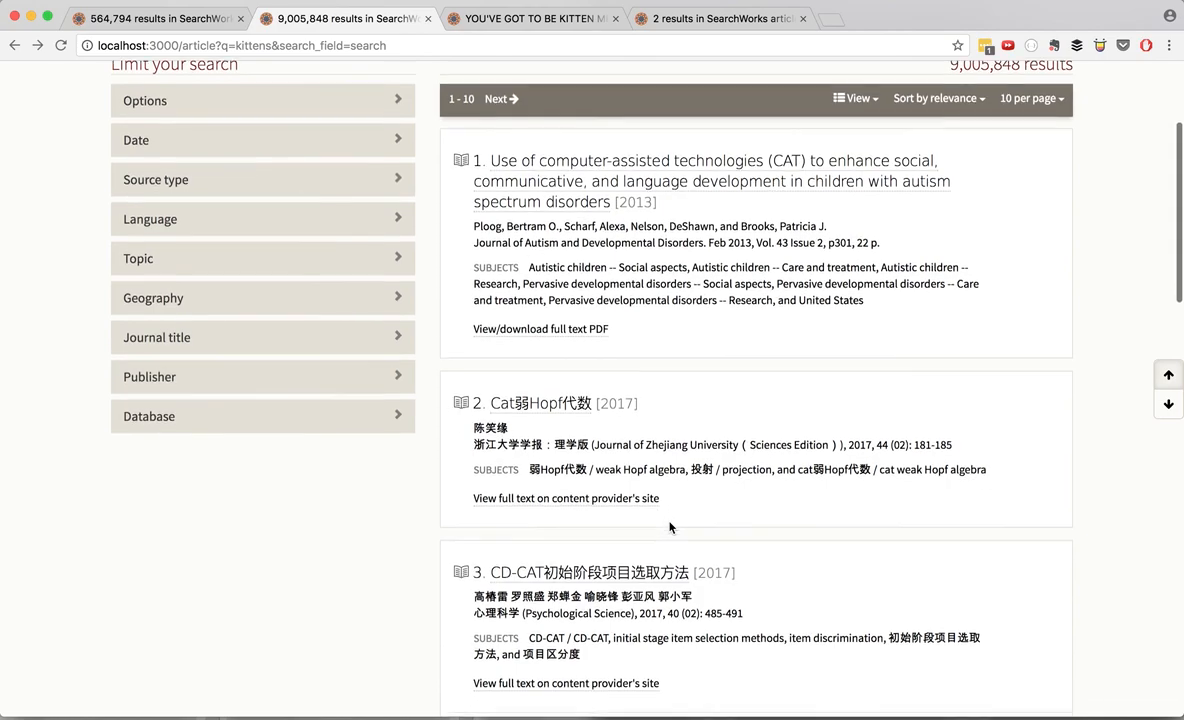
scroll(down, 3)
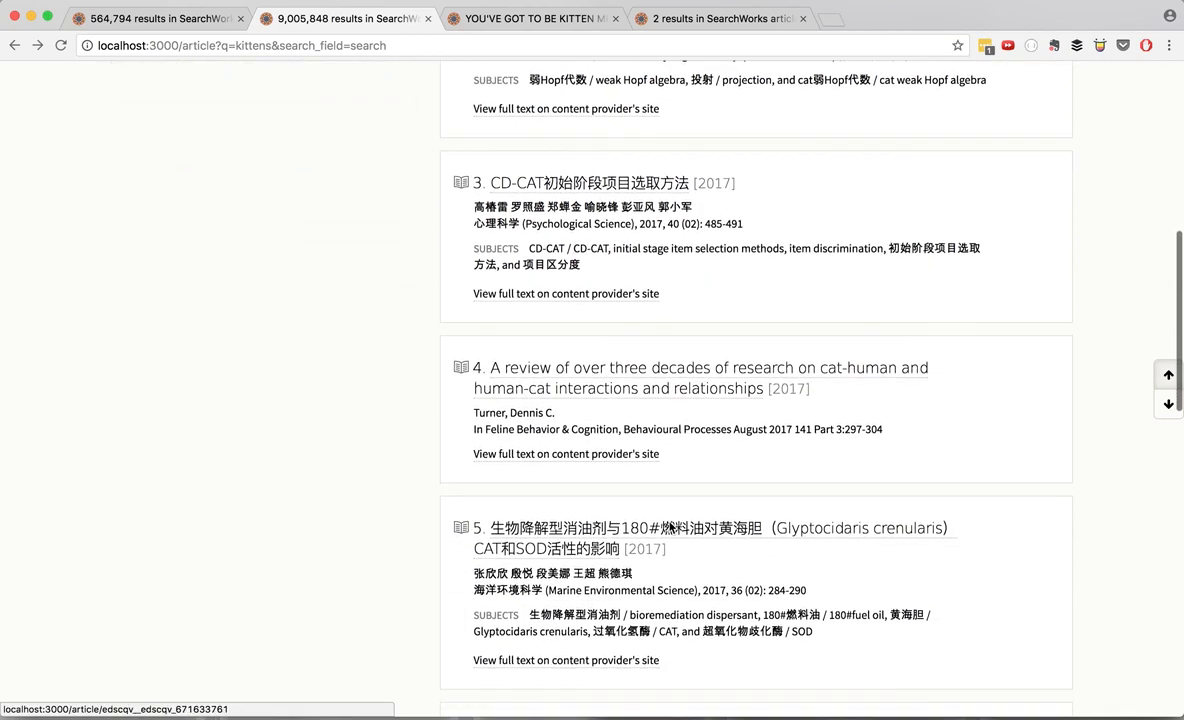
click(575, 315)
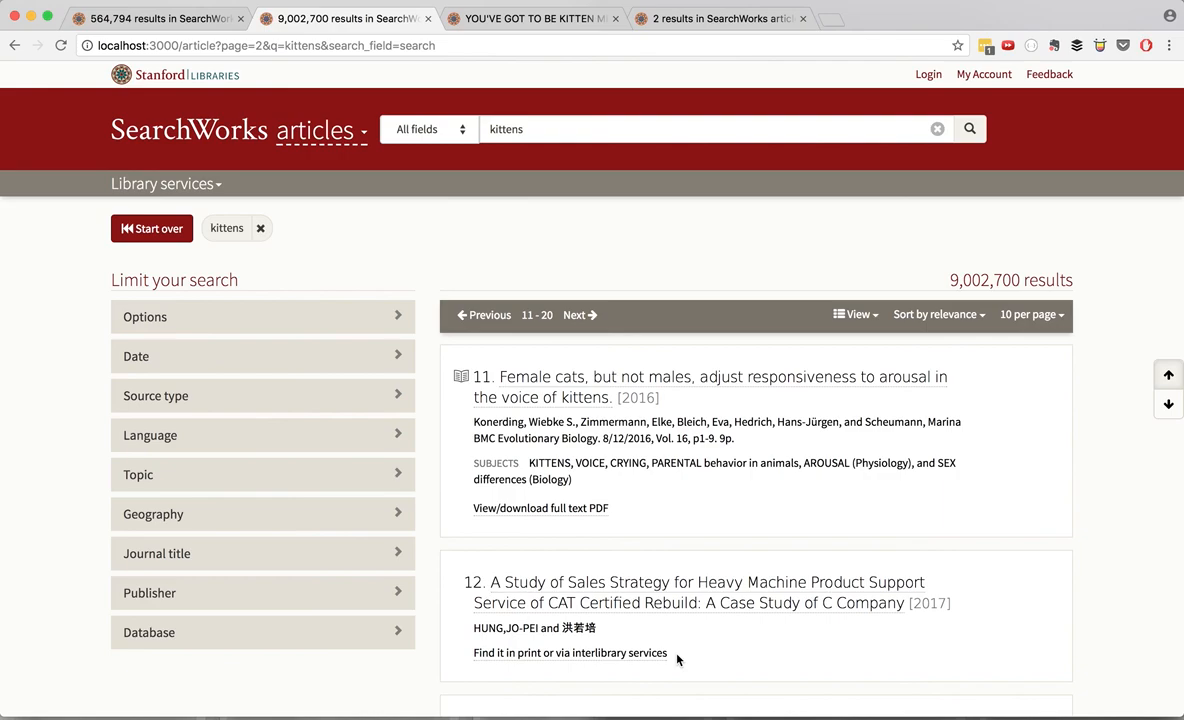
mouse_move(722, 201)
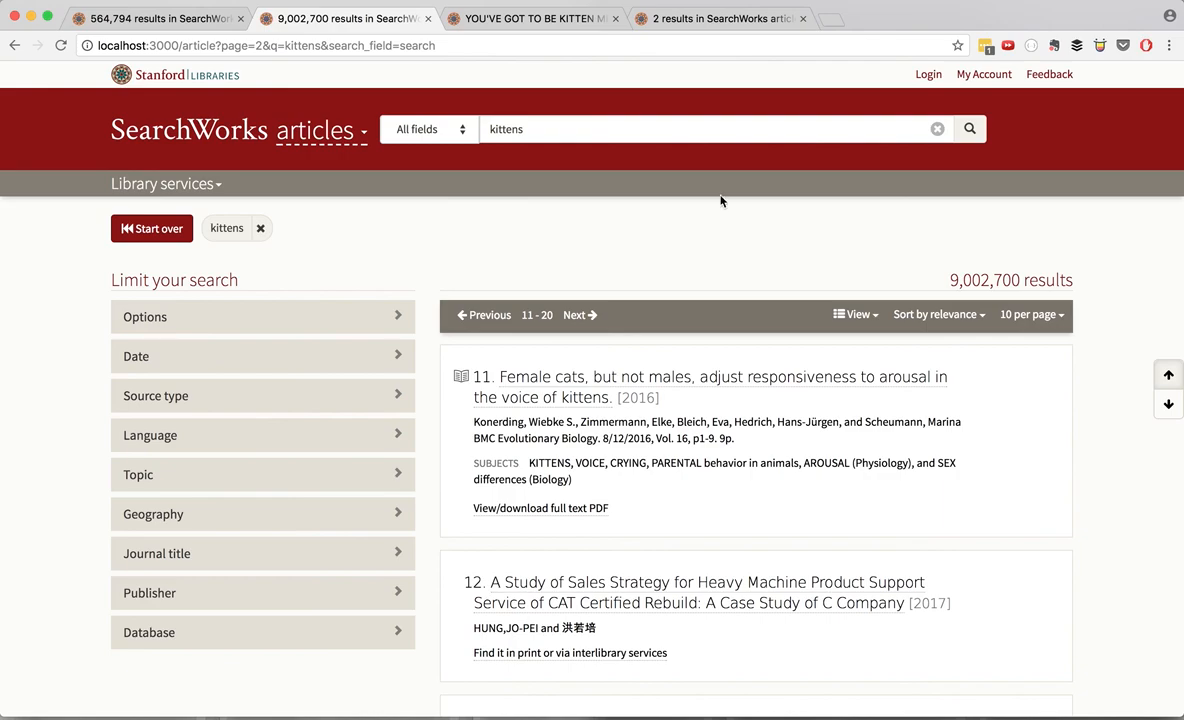
mouse_move(1050, 200)
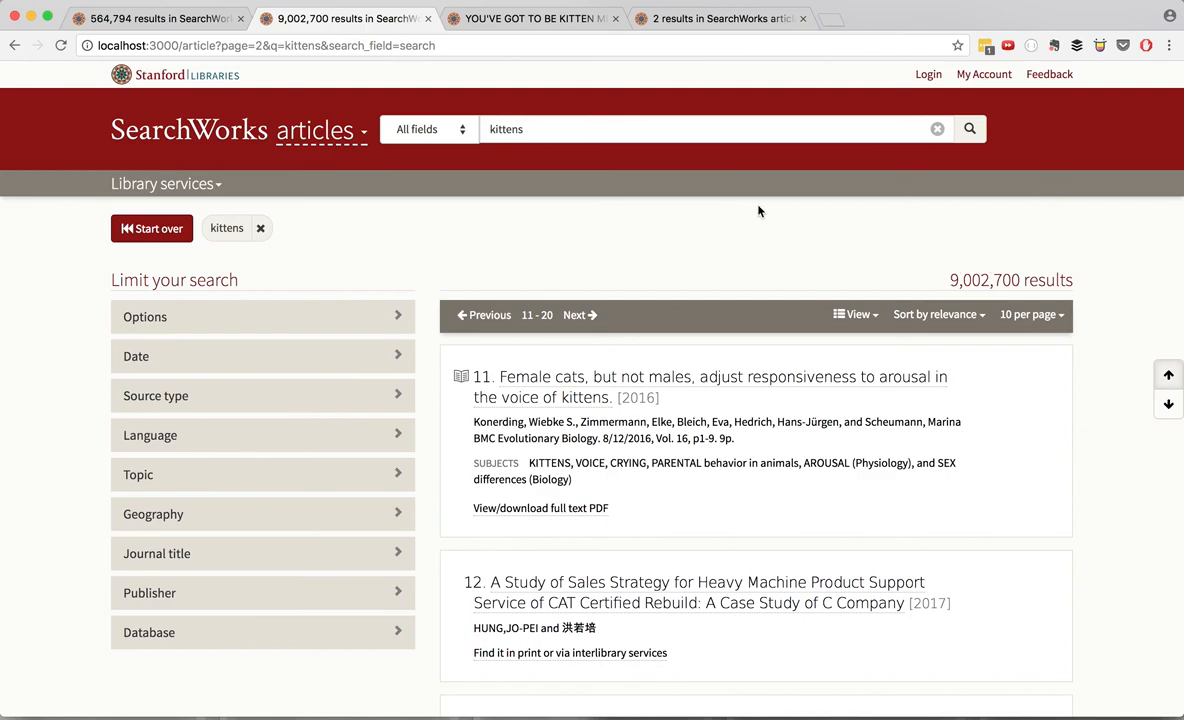
mouse_move(942, 217)
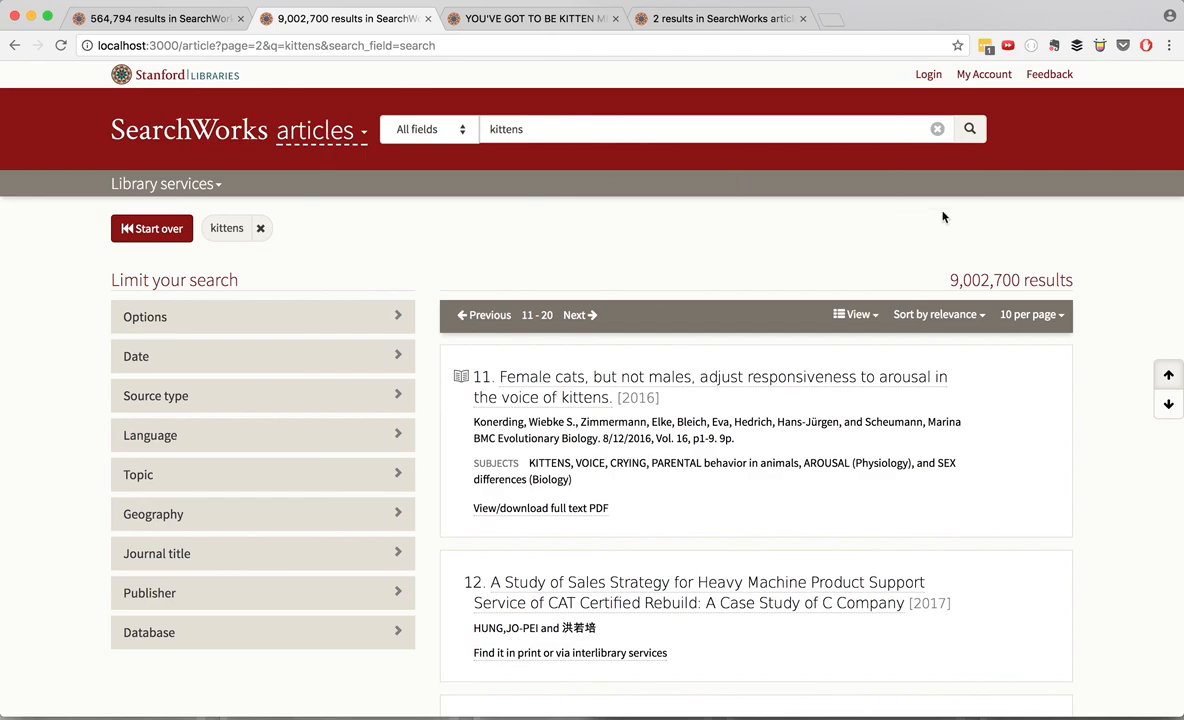
mouse_move(932, 190)
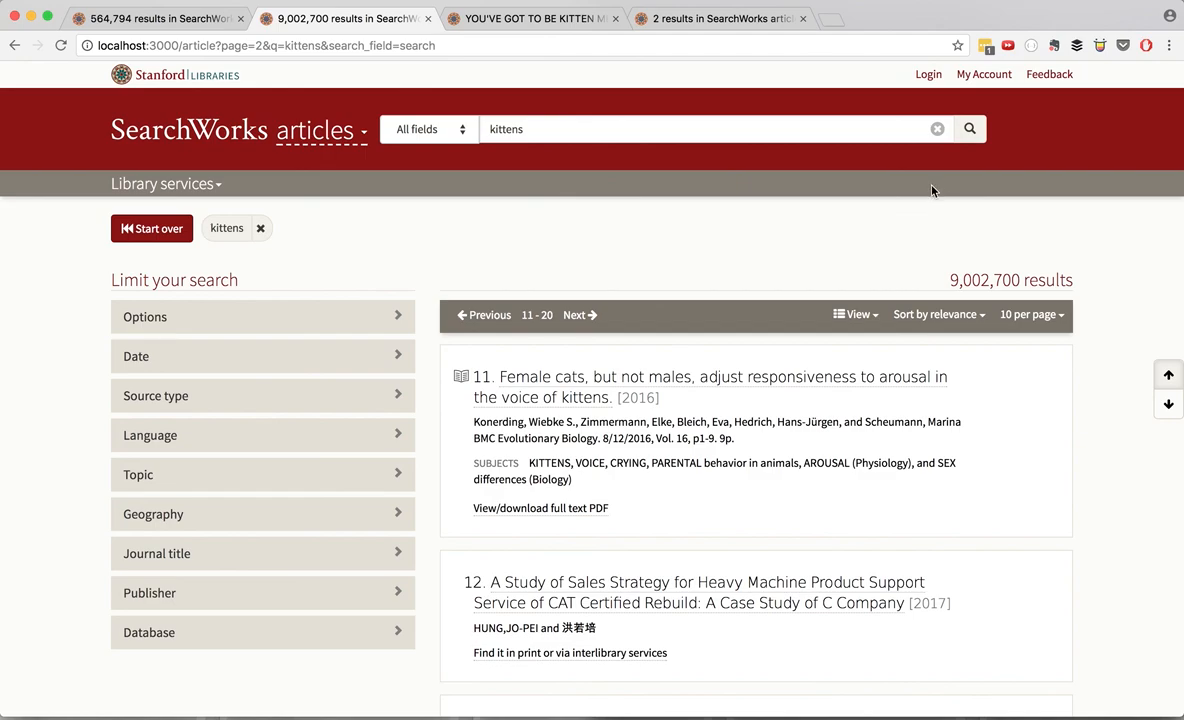
mouse_move(1098, 192)
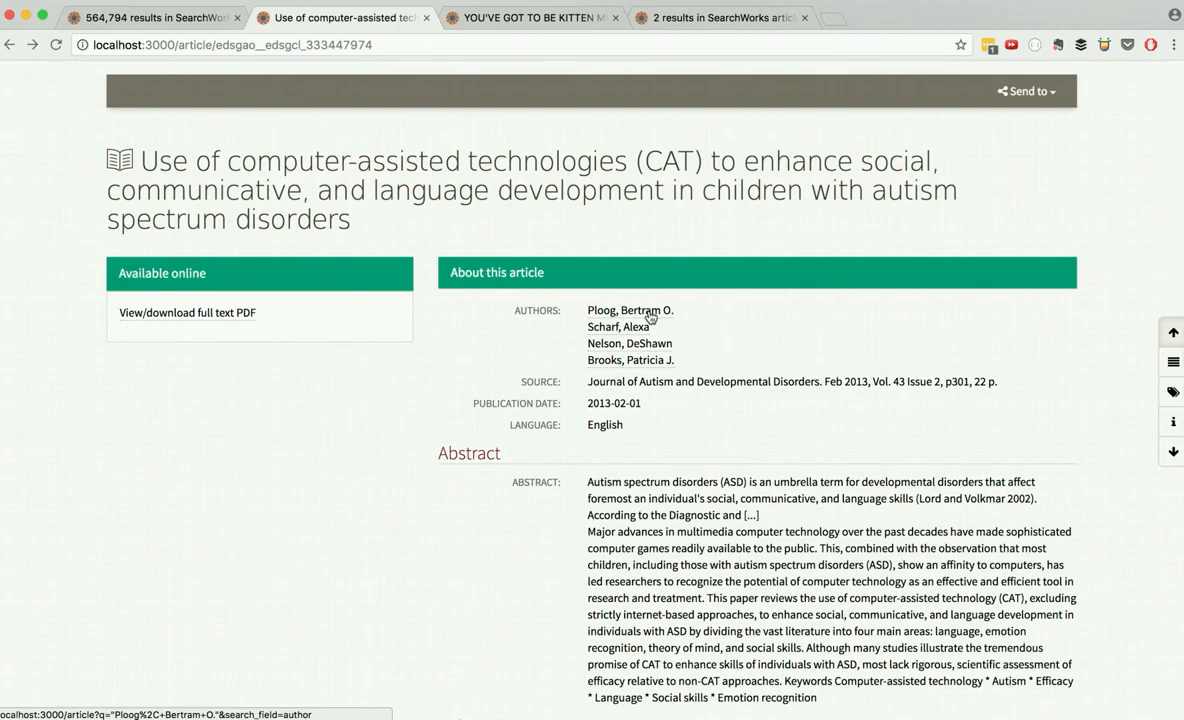
Run an author search on the autism article's first author (74 results), then open the kitten article.
click(630, 310)
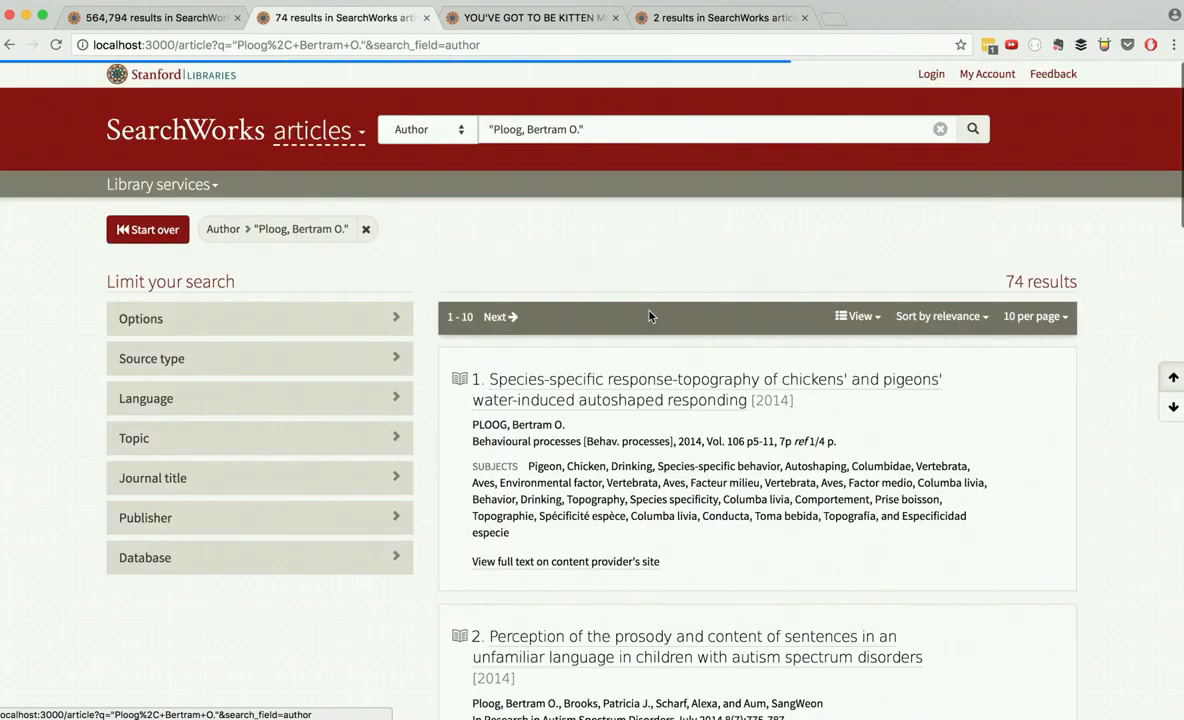
click(530, 18)
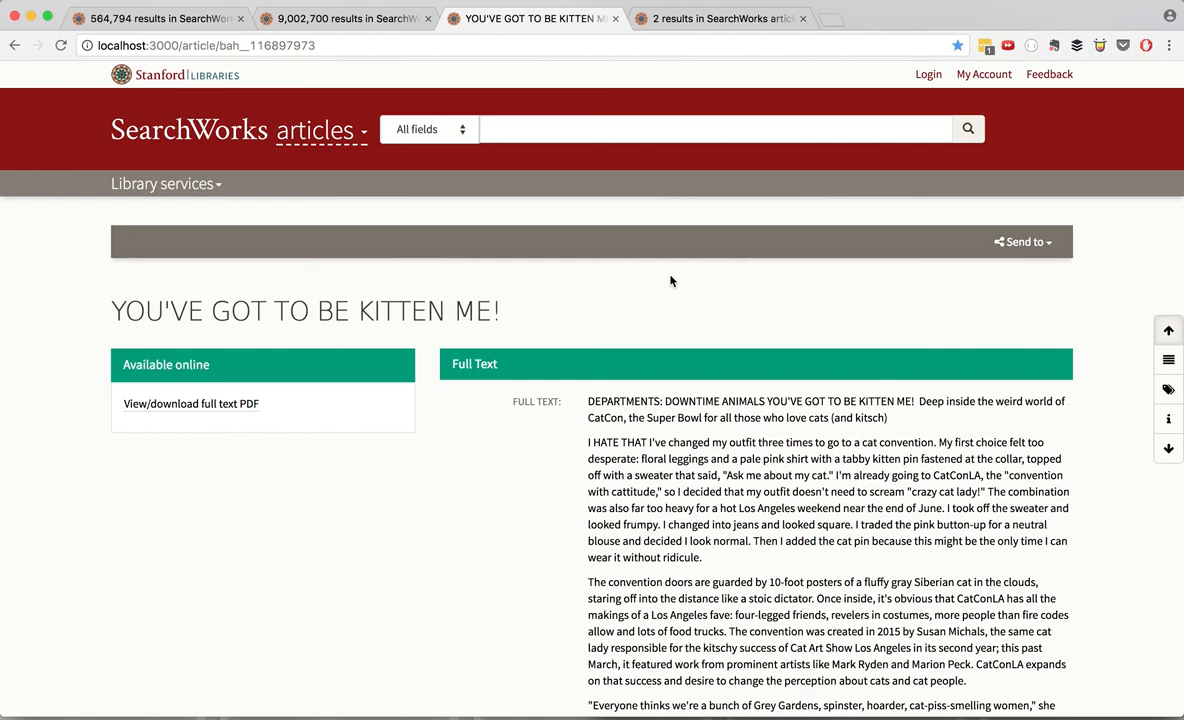
mouse_move(545, 364)
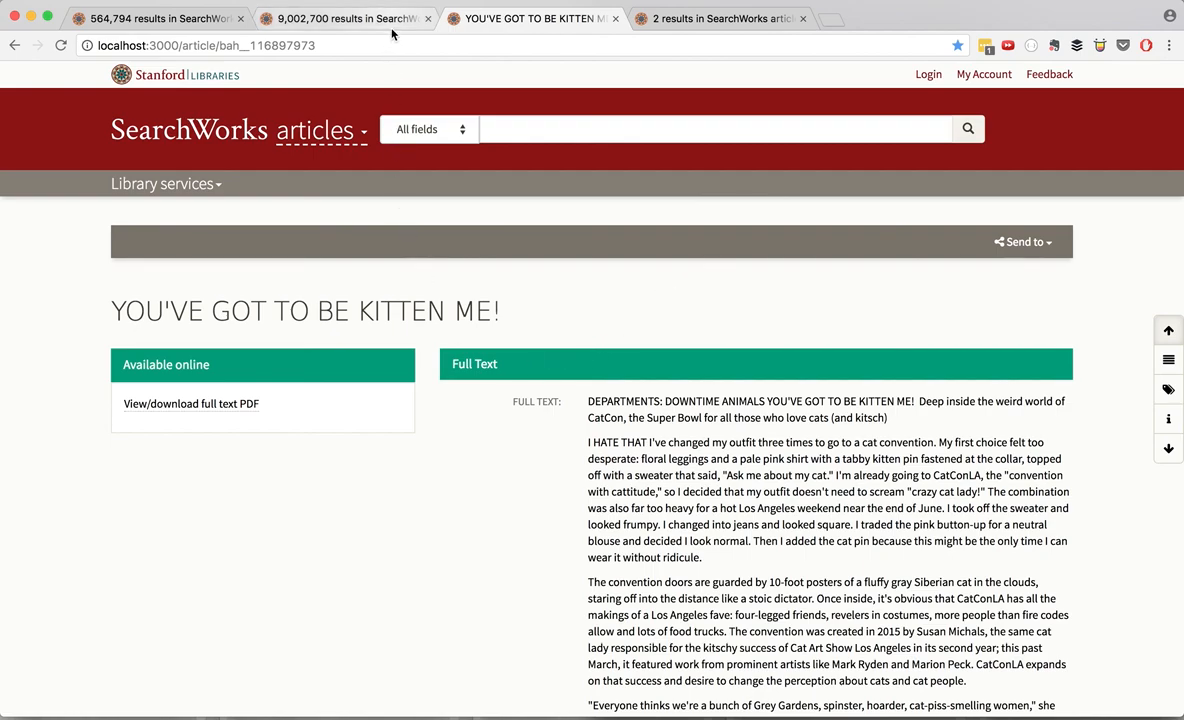
mouse_move(345, 18)
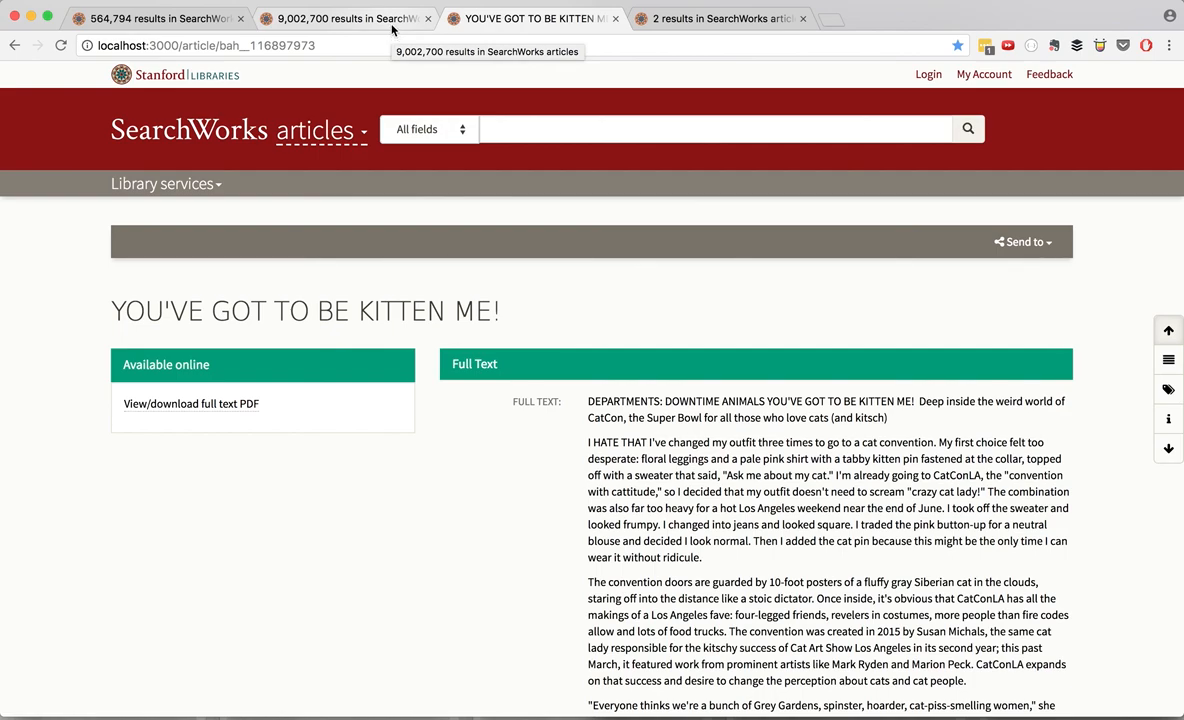
mouse_move(385, 63)
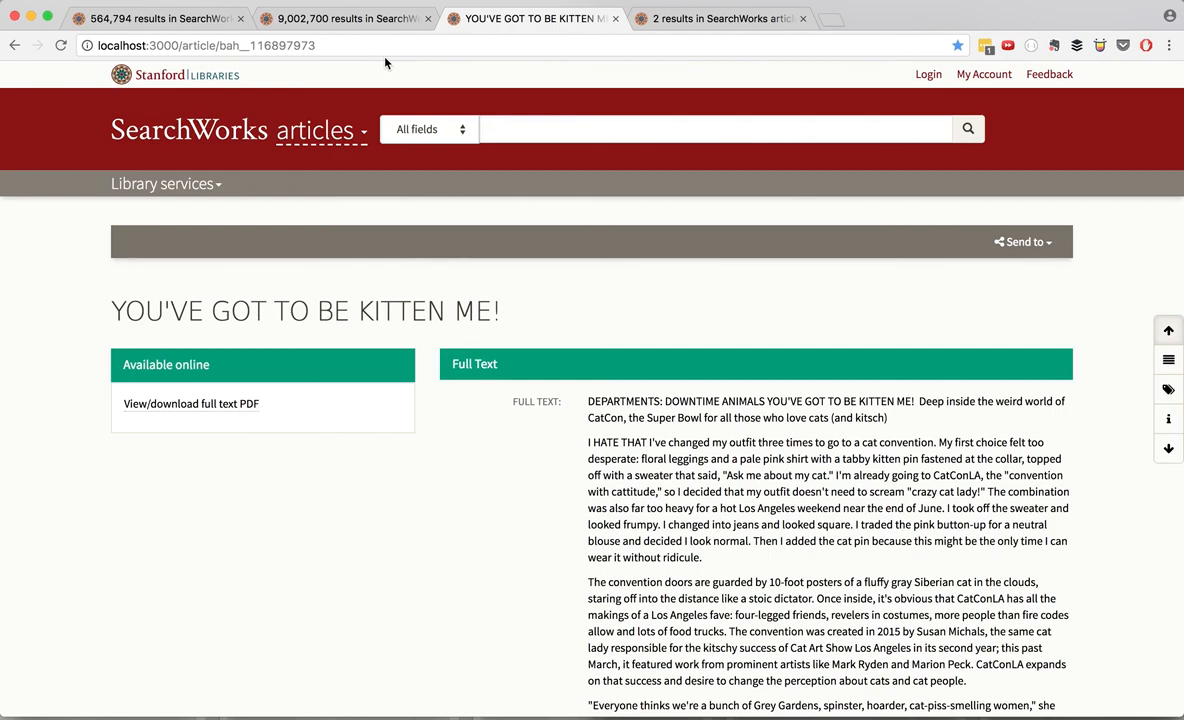
mouse_move(1080, 468)
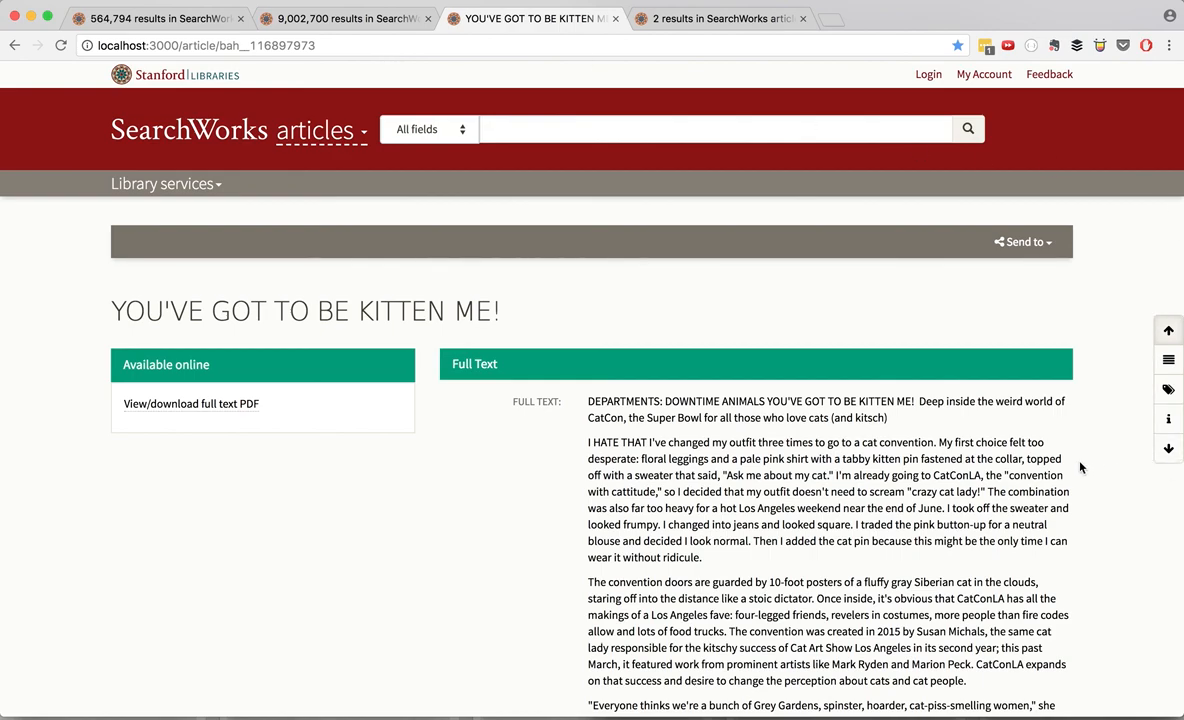
scroll(down, 3)
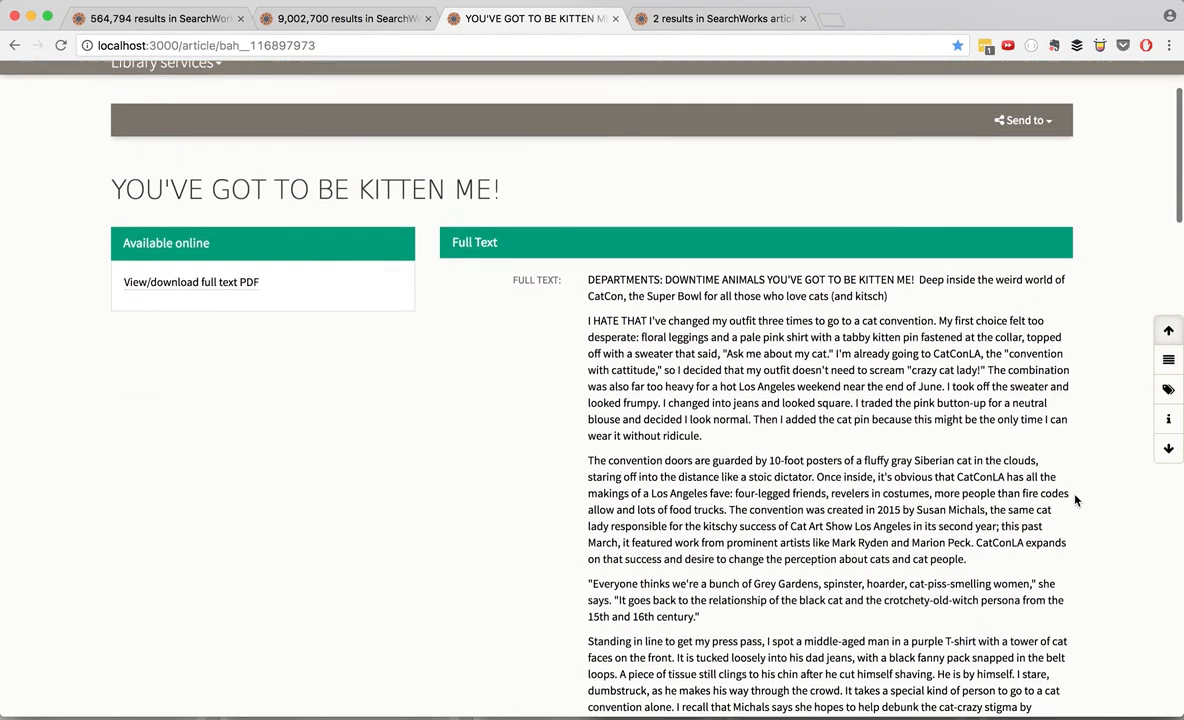
scroll(down, 3)
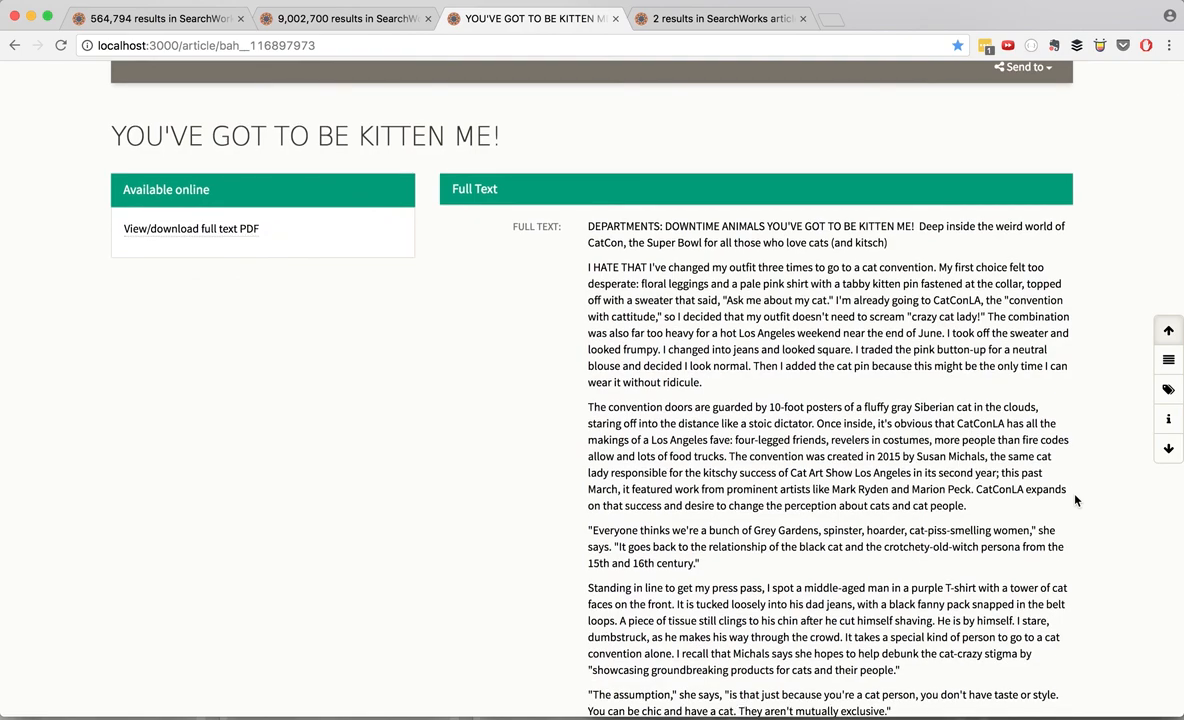